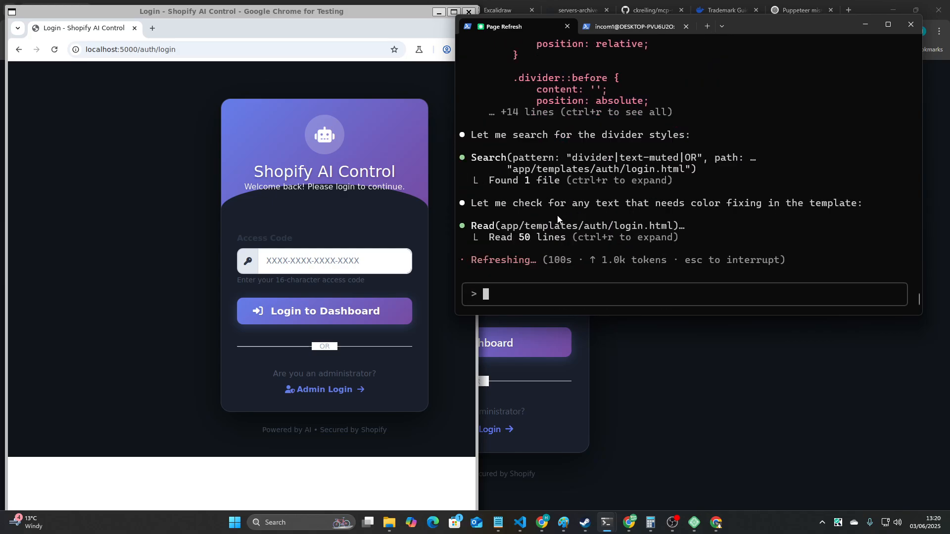
{"action": "mouse_move", "coordinate": [688, 359]}
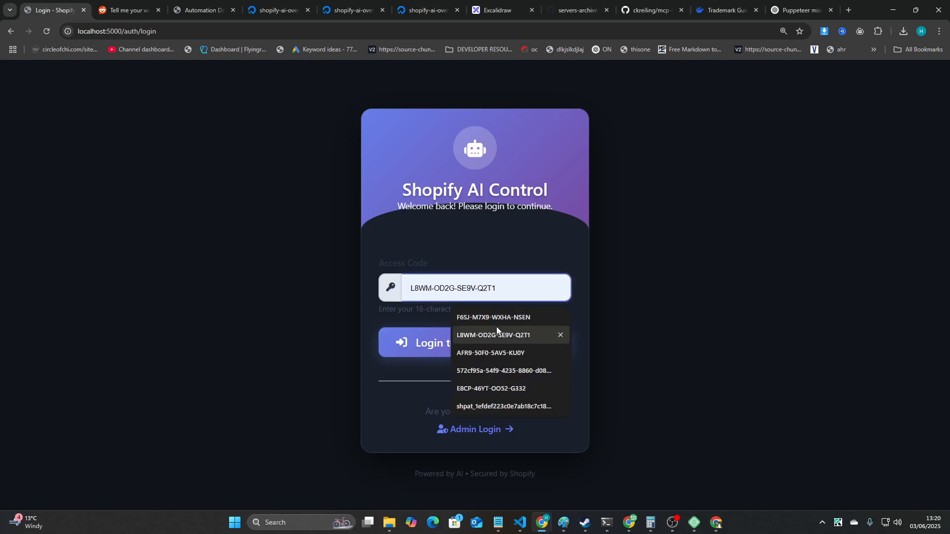
- Fill the Access Code field with the saved code from Chrome's autofill
{"action": "left_click", "coordinate": [493, 317]}
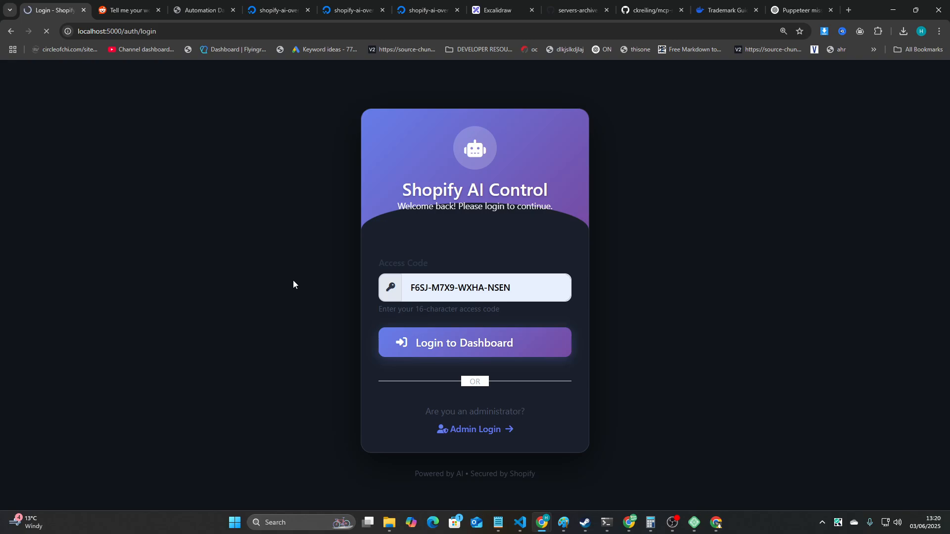
- Log in, open the SEO Dashboard and scroll through its dark-themed pages
{"action": "left_click", "coordinate": [475, 343]}
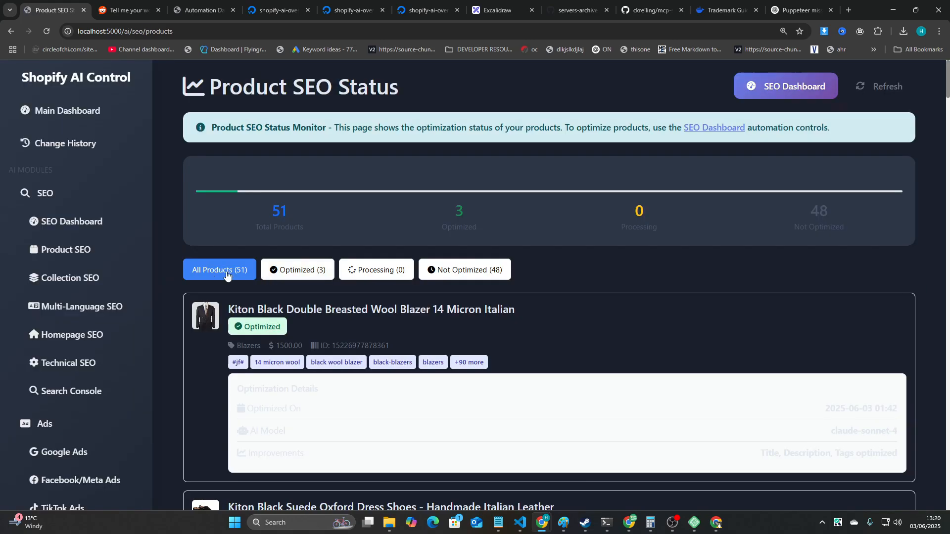
{"action": "left_click", "coordinate": [71, 222]}
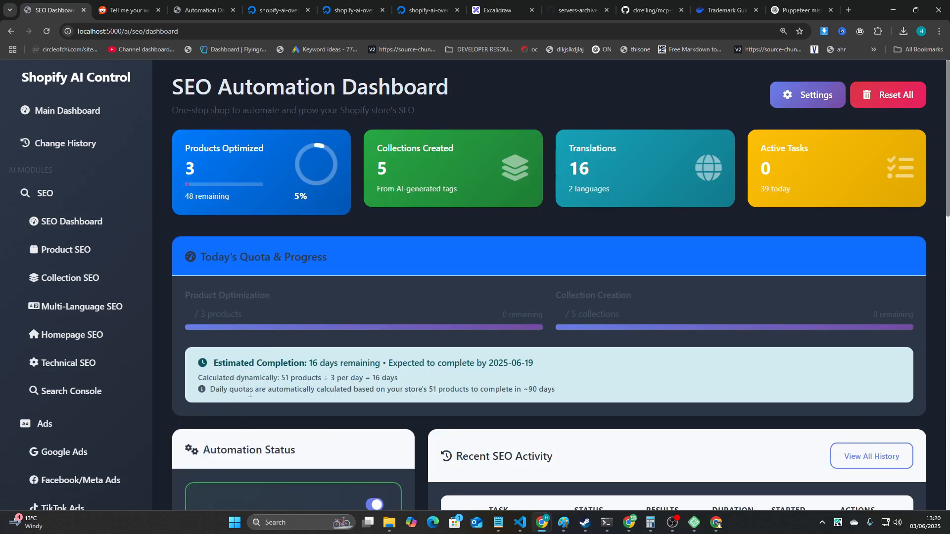
{"action": "scroll", "scroll_direction": "down", "scroll_amount": 3}
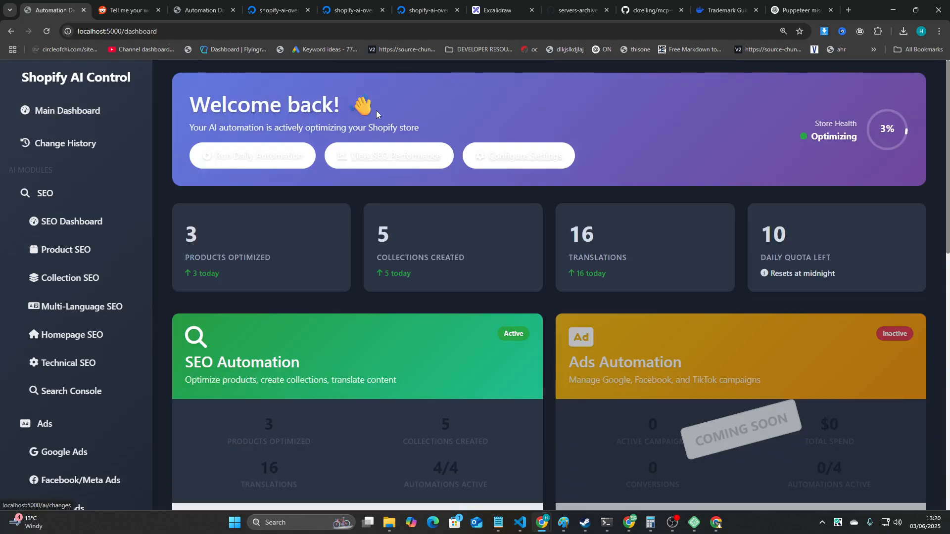
{"action": "scroll", "scroll_direction": "down", "scroll_amount": 3}
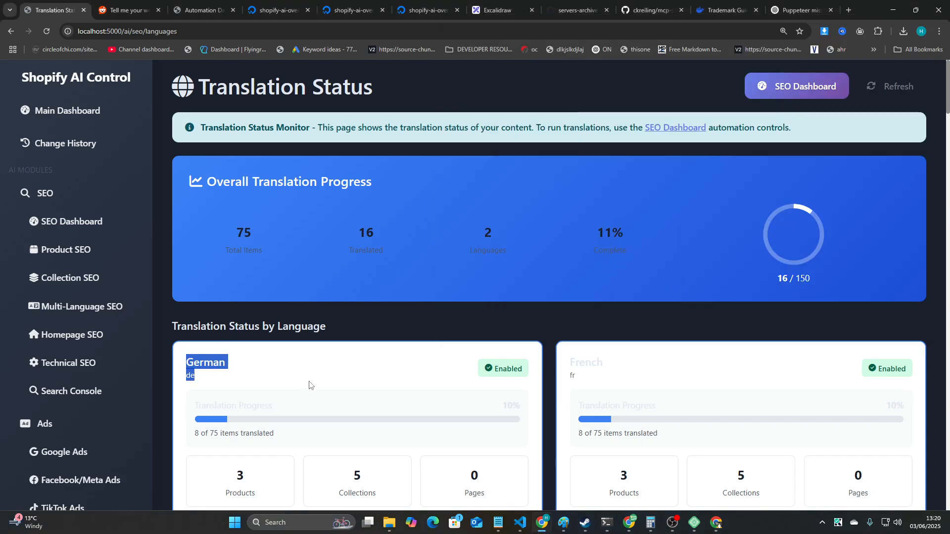
{"action": "scroll", "scroll_direction": "down", "scroll_amount": 3}
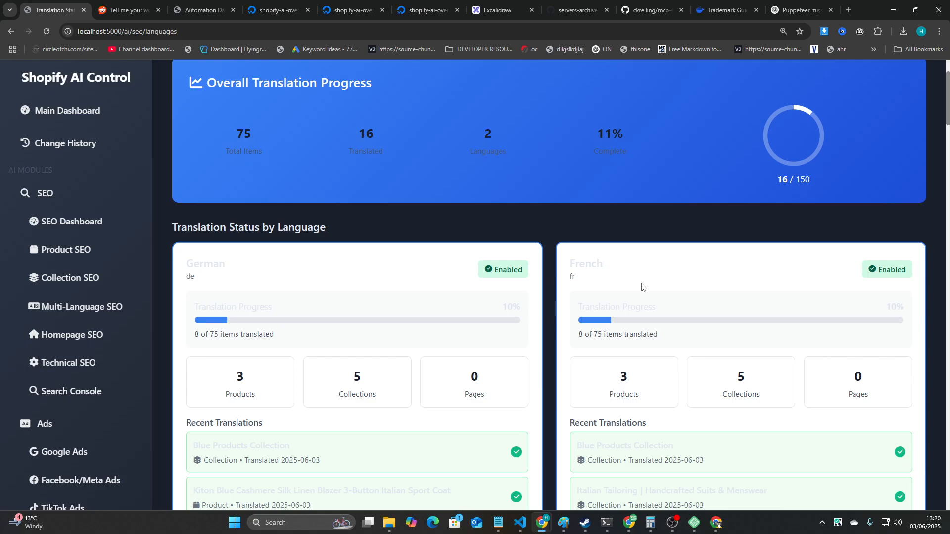
{"action": "mouse_move", "coordinate": [256, 269]}
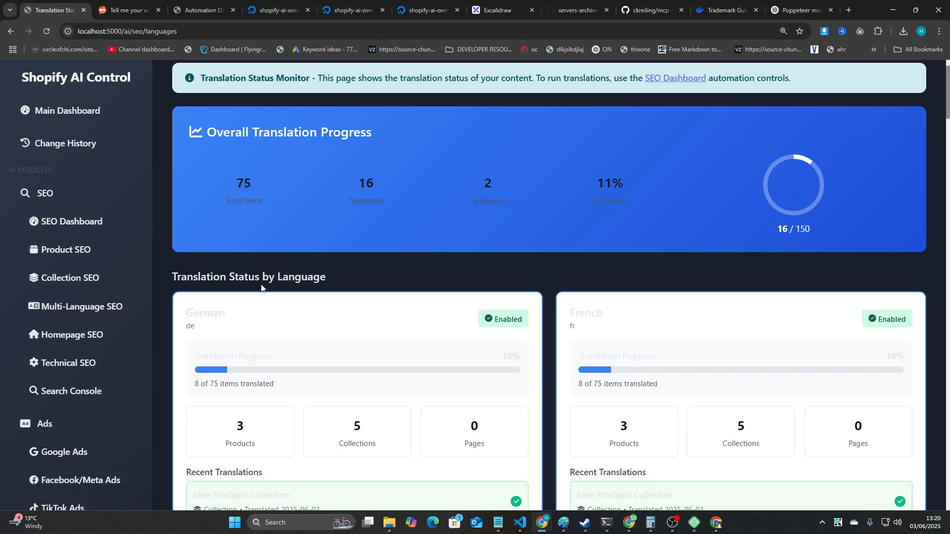
{"action": "mouse_move", "coordinate": [716, 523]}
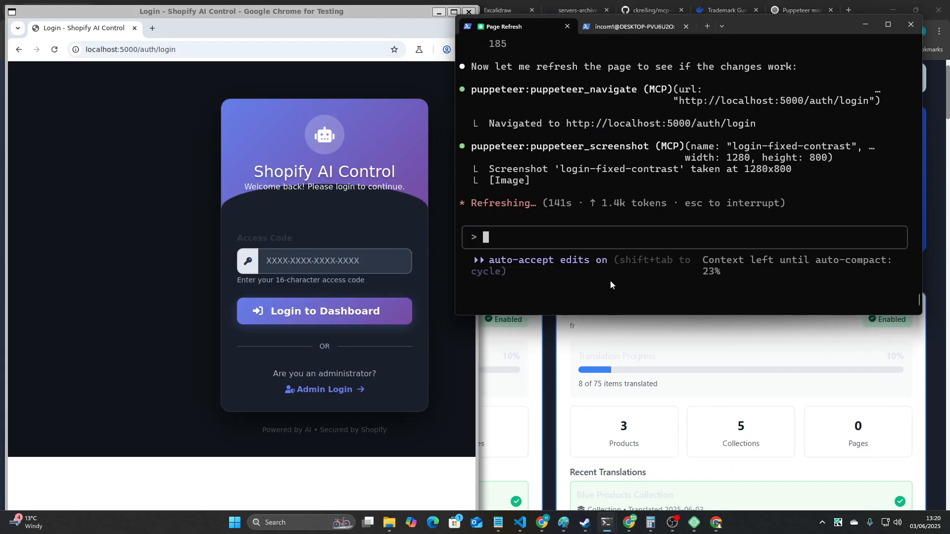
{"action": "mouse_move", "coordinate": [583, 218]}
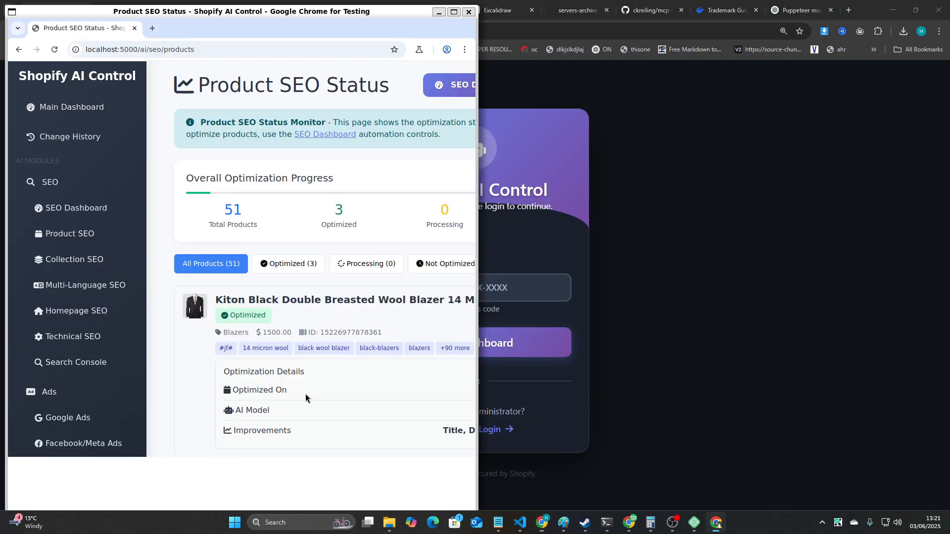
- Interrupt the screenshot and write 'the issue is more with dark mode than light mode'
{"action": "key", "text": "alt+tab"}
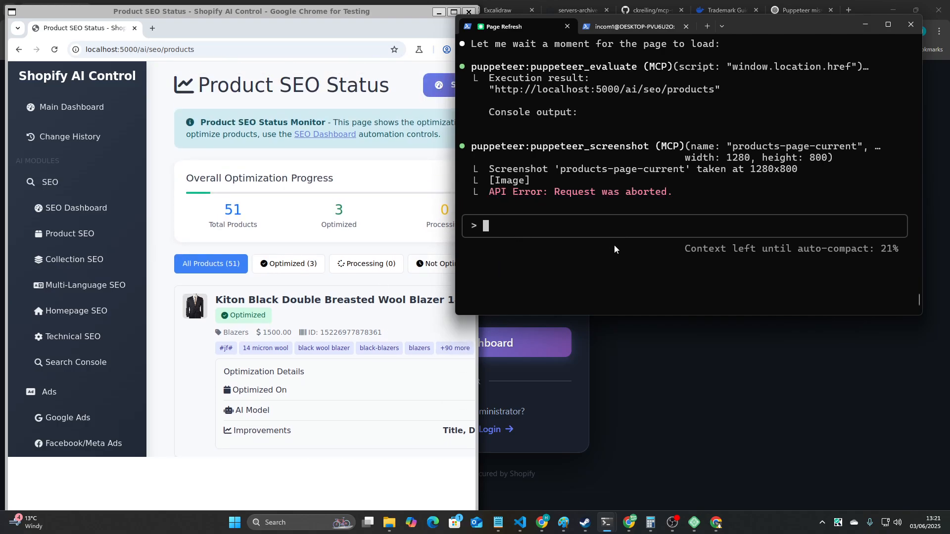
{"action": "type", "text": "t"}
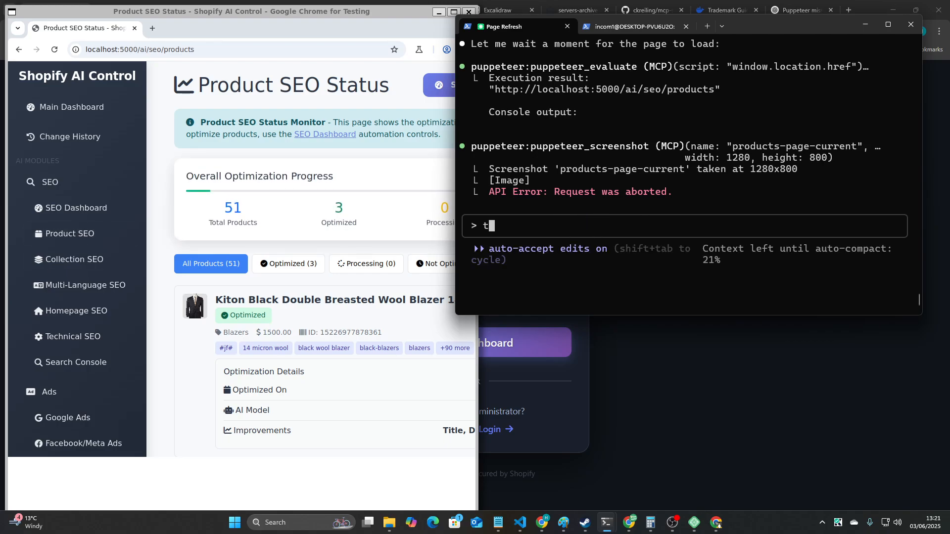
{"action": "type", "text": "he issue is more with d"}
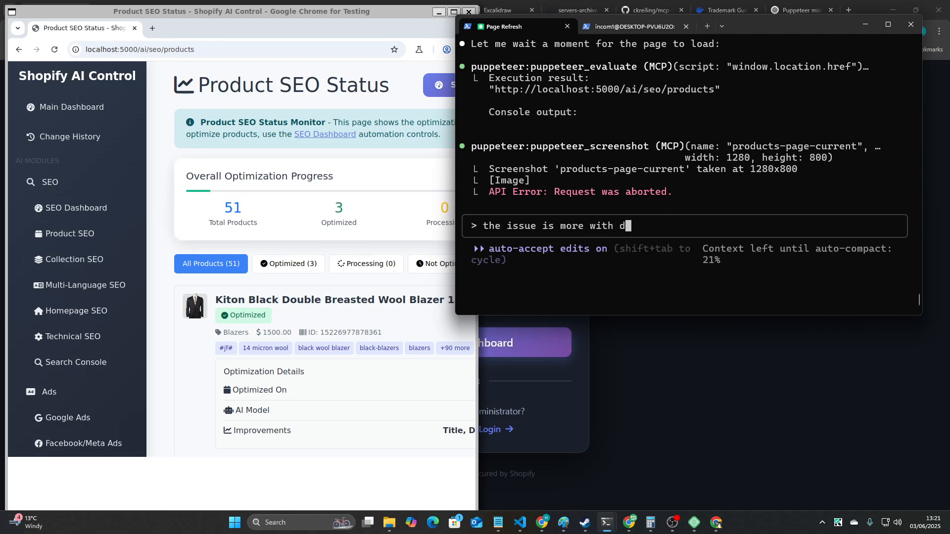
{"action": "type", "text": "ark mode than light mode"}
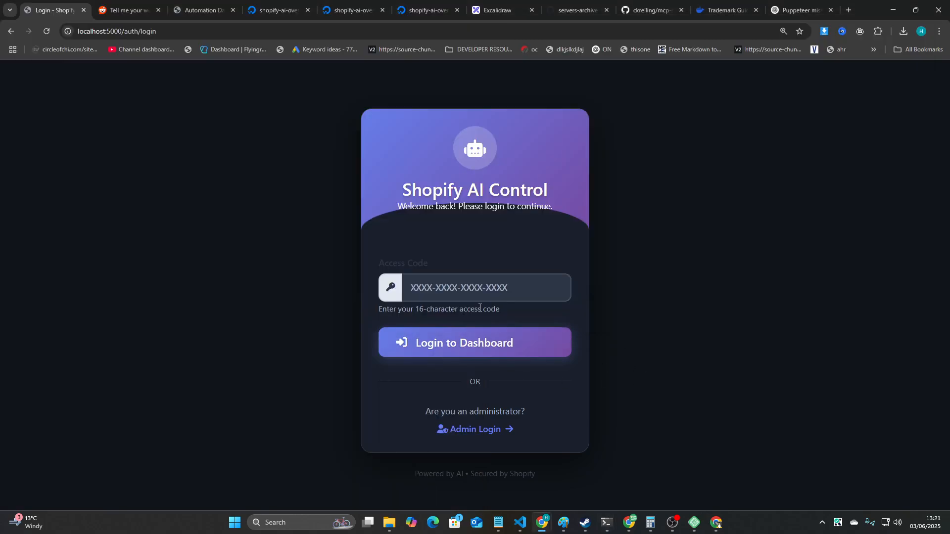
- Show the Settings page at /auth/settings with API keys and store configuration
{"action": "left_click", "coordinate": [474, 342]}
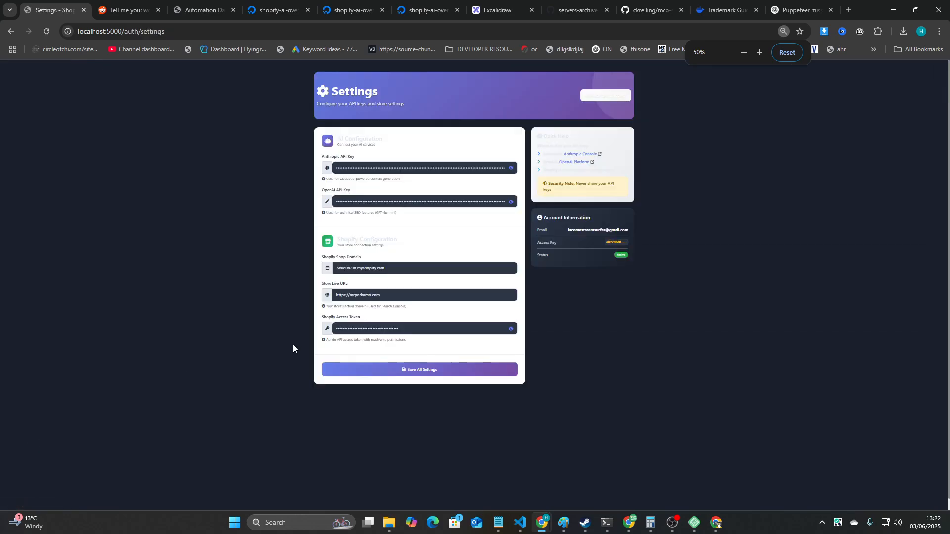
{"action": "left_click", "coordinate": [759, 51]}
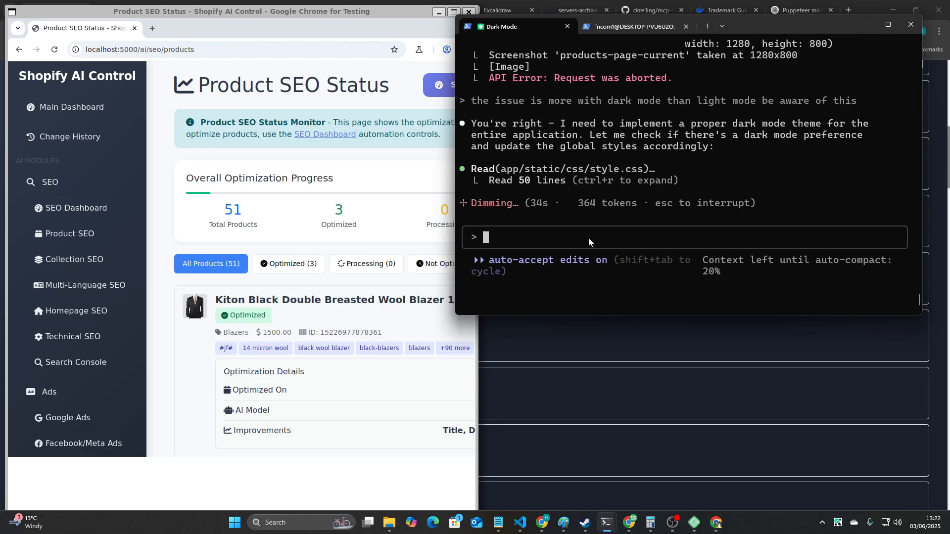
{"action": "mouse_move", "coordinate": [336, 26]}
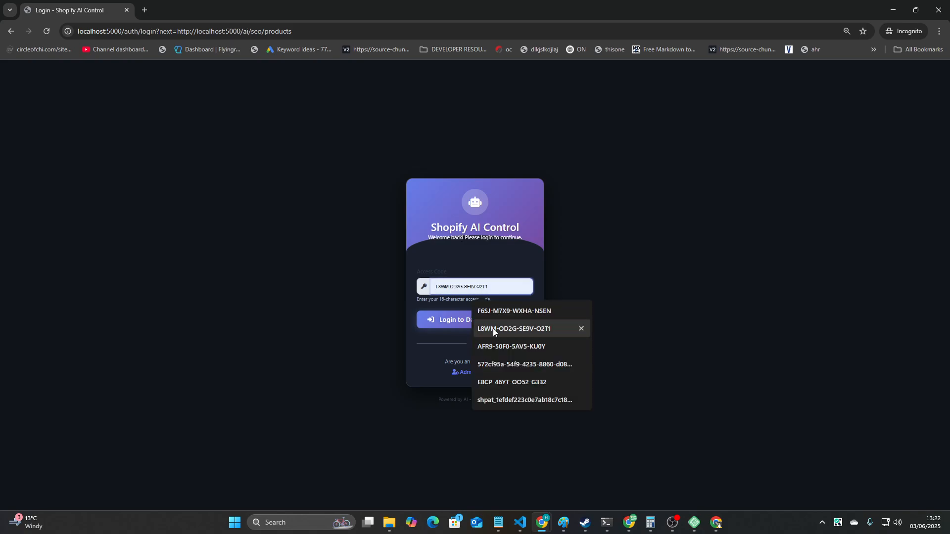
- Use the saved access code in the Incognito window and log in to the dashboard
{"action": "left_click", "coordinate": [513, 311]}
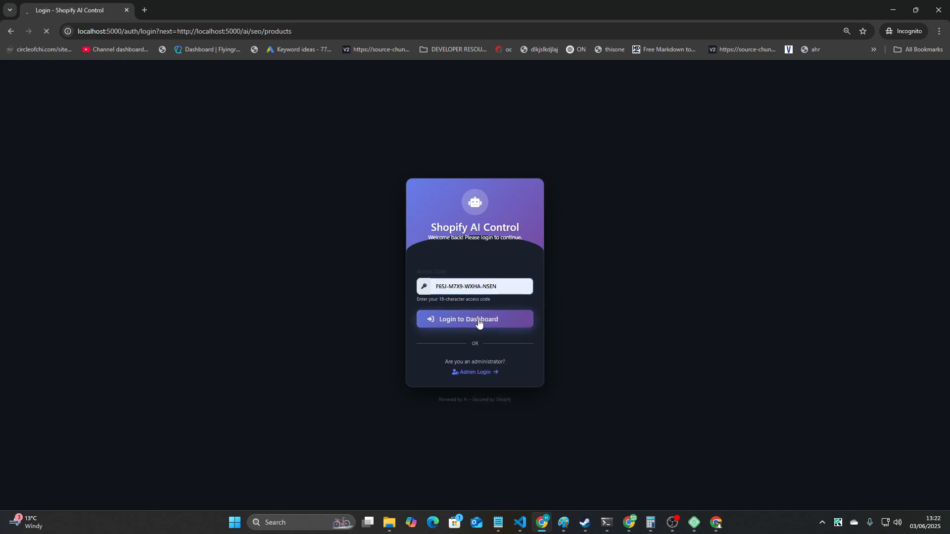
{"action": "left_click", "coordinate": [474, 319]}
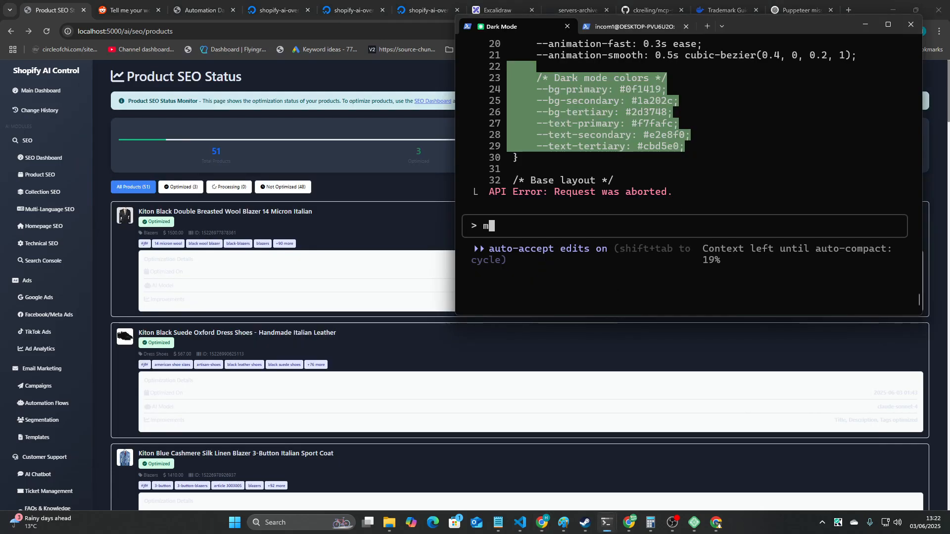
- Explain that Chrome being on dark mode is the real issue, just realised
{"action": "type", "text": "y chrome is on d"}
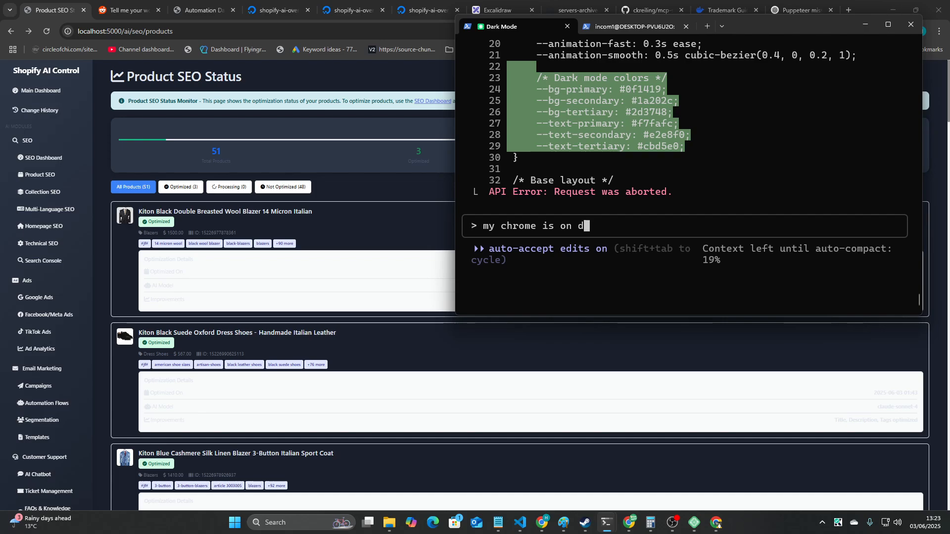
{"action": "type", "text": "ark mode that's the issue"}
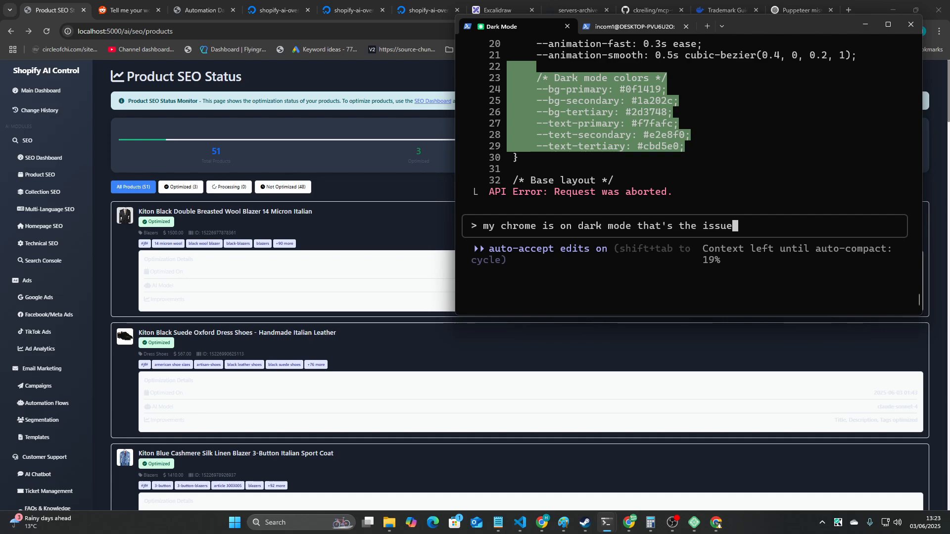
{"action": "type", "text": "- i just realised"}
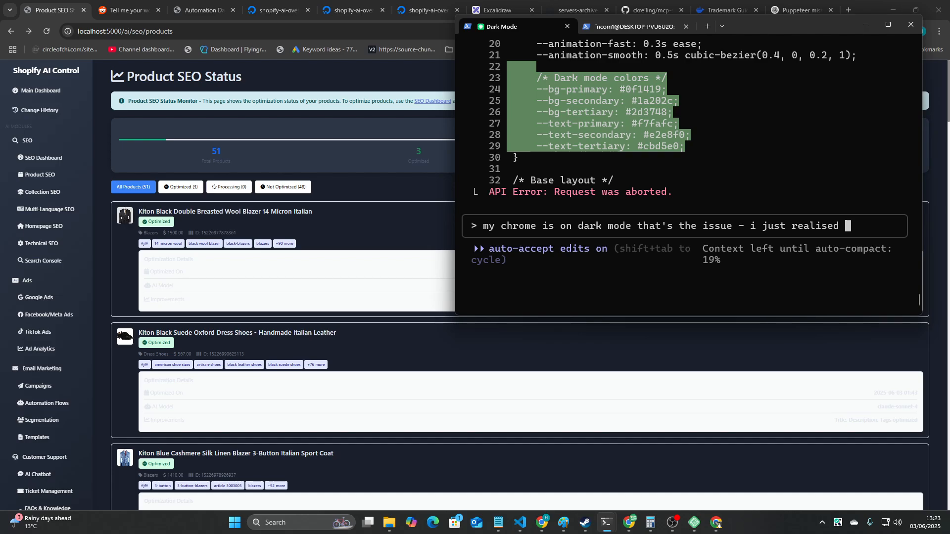
{"action": "type", "text": "lol - can you la"}
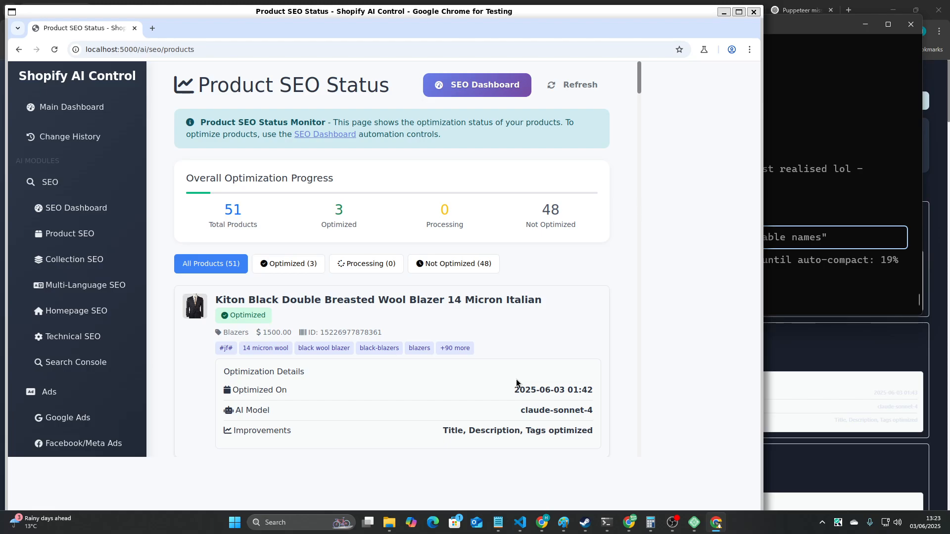
- Focus the test browser relaunched with --force-dark-mode on localhost:5000/auth/login
{"action": "left_click", "coordinate": [71, 233]}
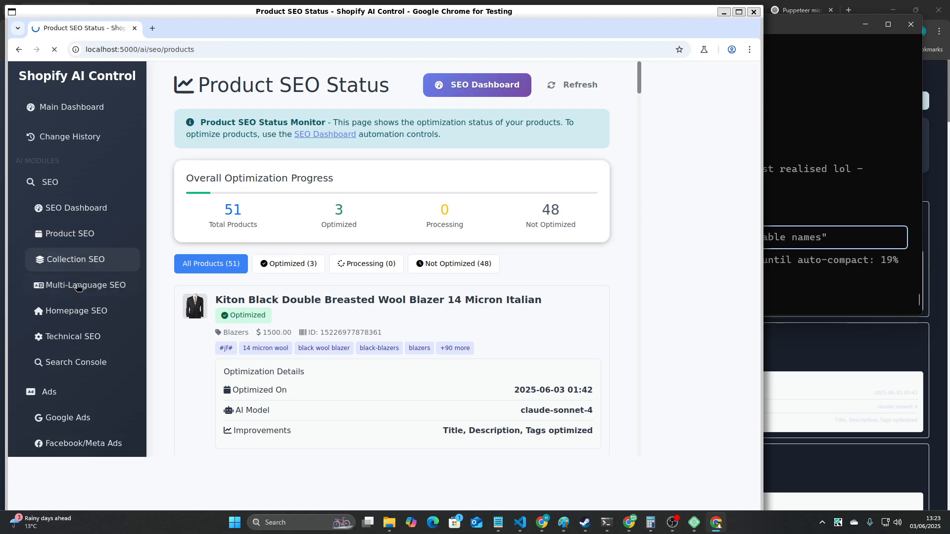
{"action": "left_click", "coordinate": [74, 259]}
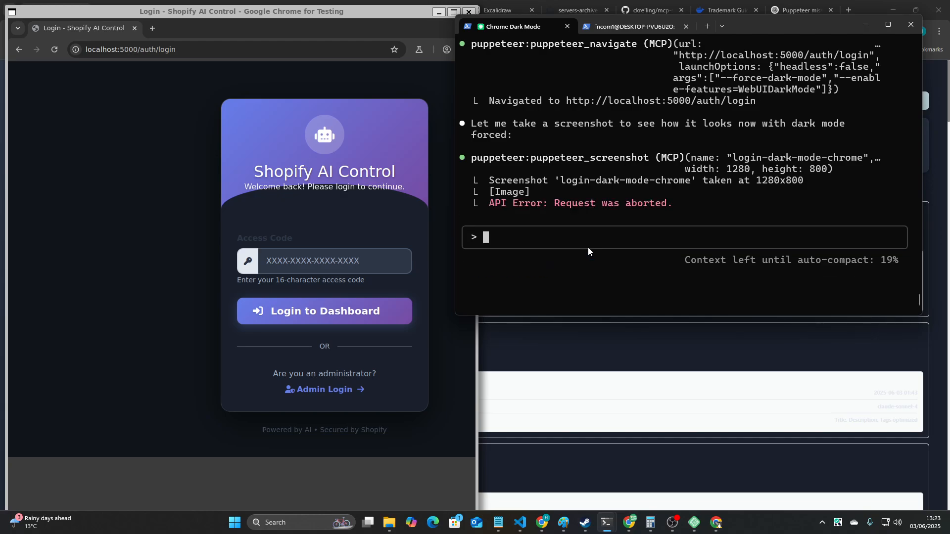
- Ask whether a light/dark mode toggle is needed depending on each user's preference
{"action": "type", "text": "wouldn't weneed a light mode and darkmode"}
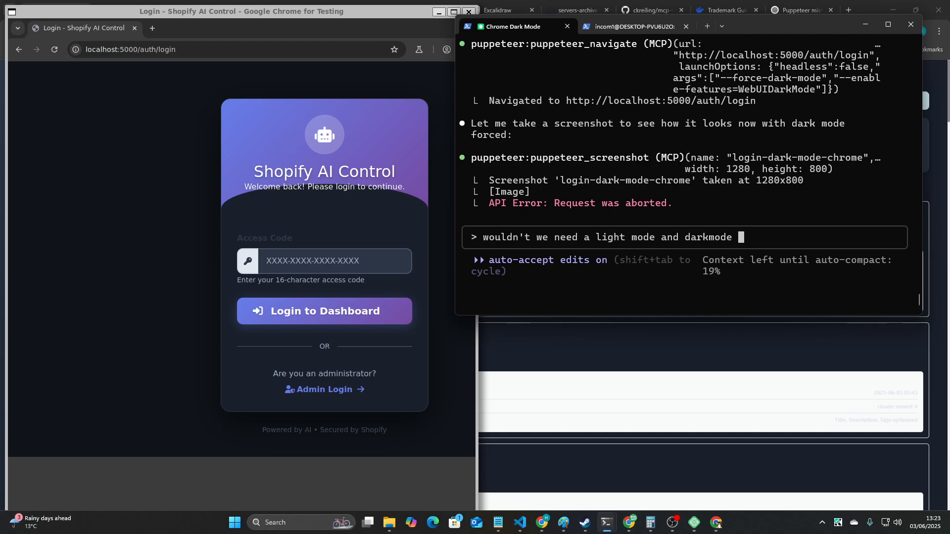
{"action": "type", "text": "toggle for peopl"}
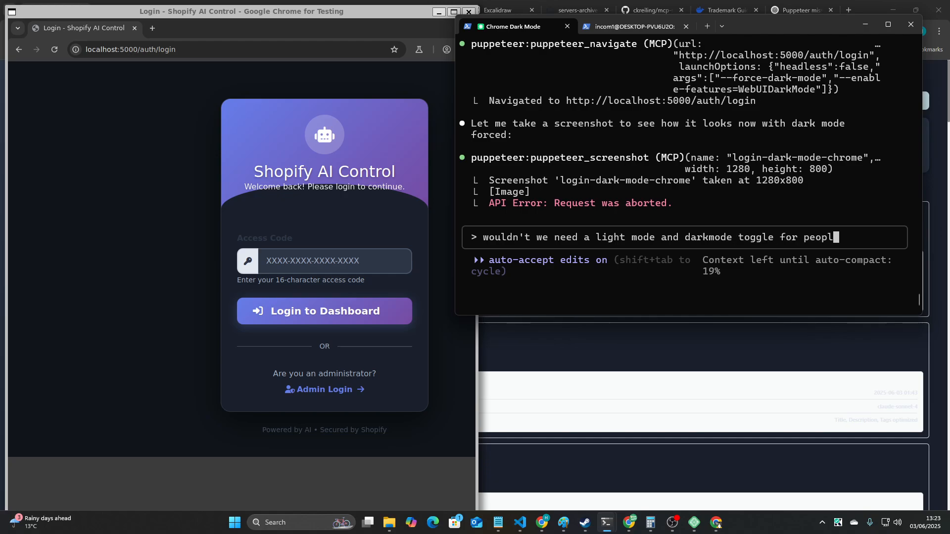
{"action": "type", "text": "e depending on wh"}
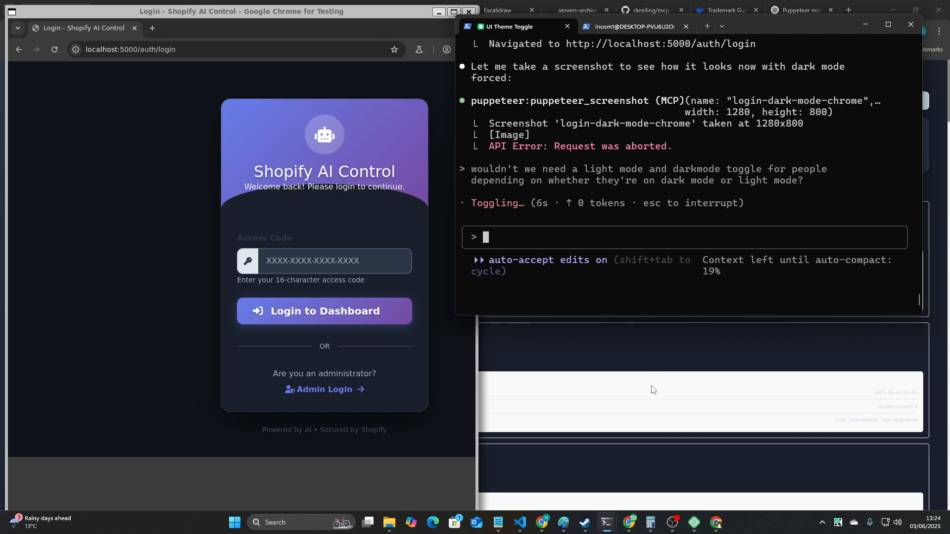
- Save the dark products page screenshot as plshelpme2.png in Downloads
{"action": "left_click", "coordinate": [323, 310]}
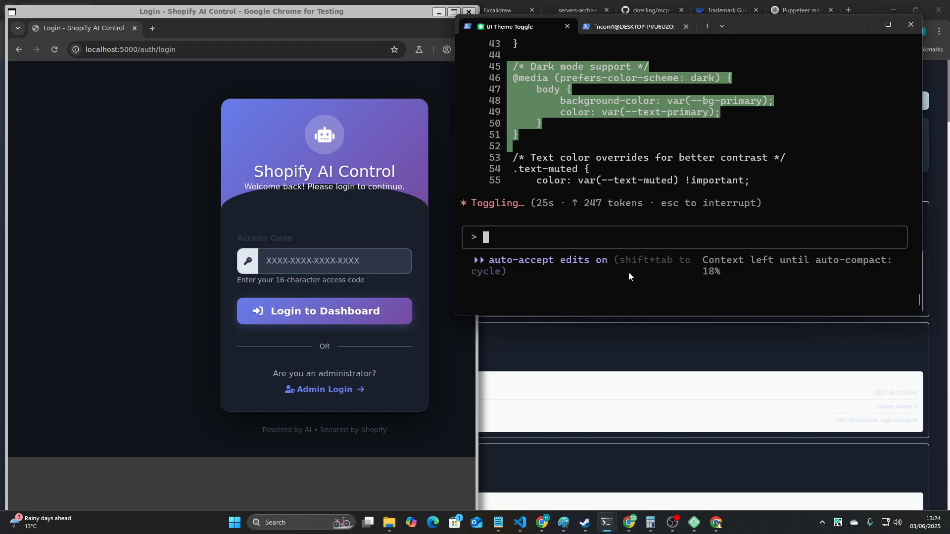
{"action": "mouse_move", "coordinate": [111, 196]}
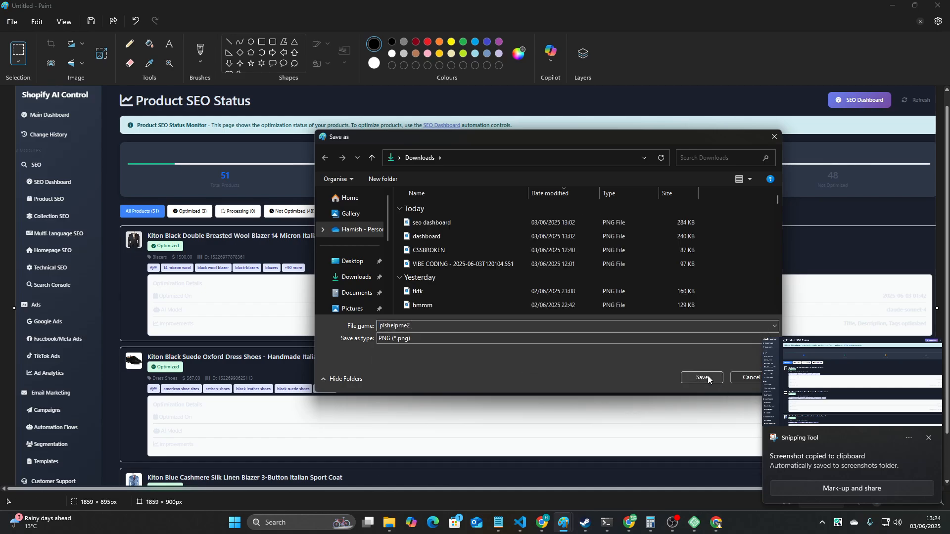
{"action": "key", "text": "alt+tab"}
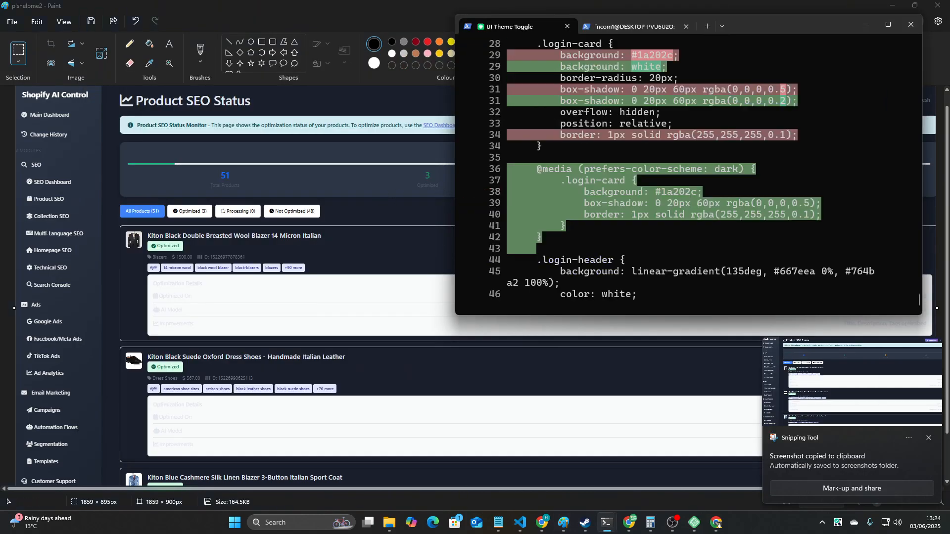
- Write the prompt 'look at plshelpme2.png and fix it'
{"action": "type", "text": "look at"}
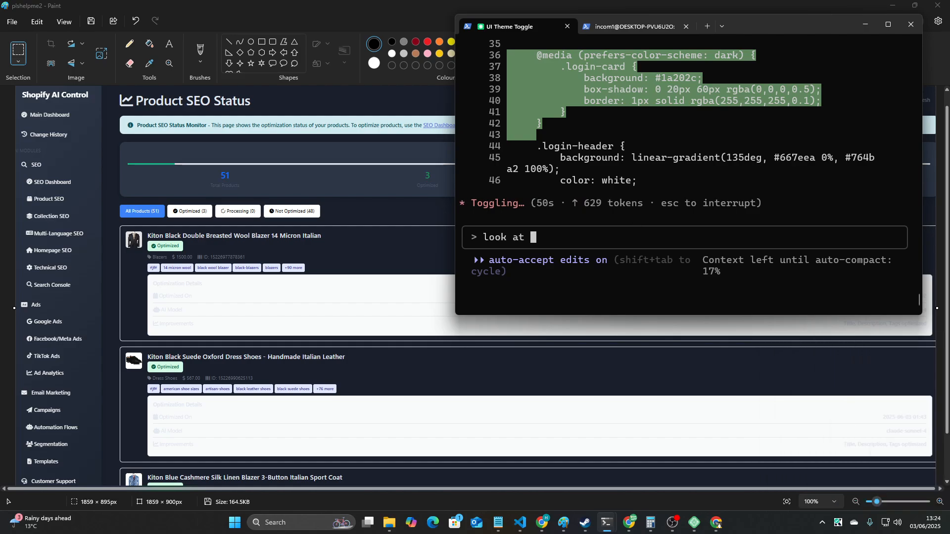
{"action": "type", "text": "plshelpme2"}
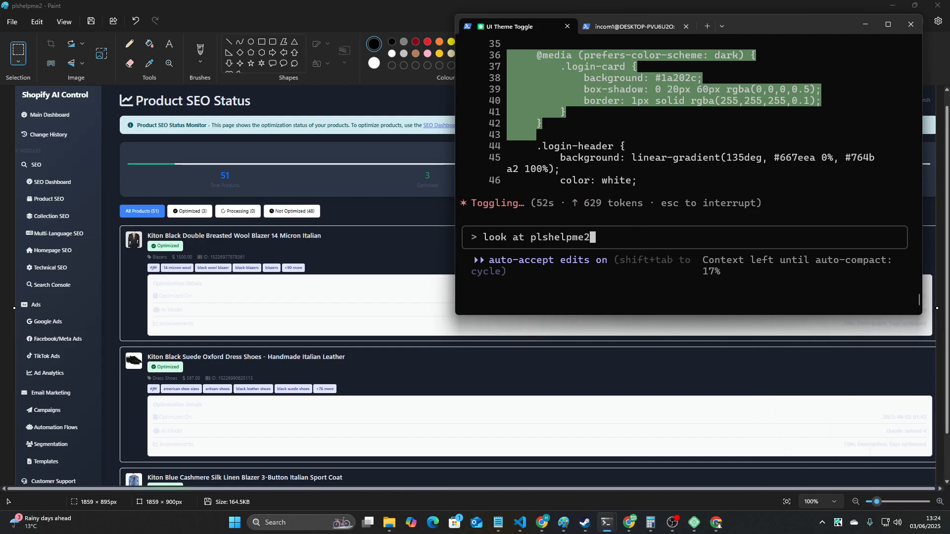
{"action": "type", "text": ".png and fix it"}
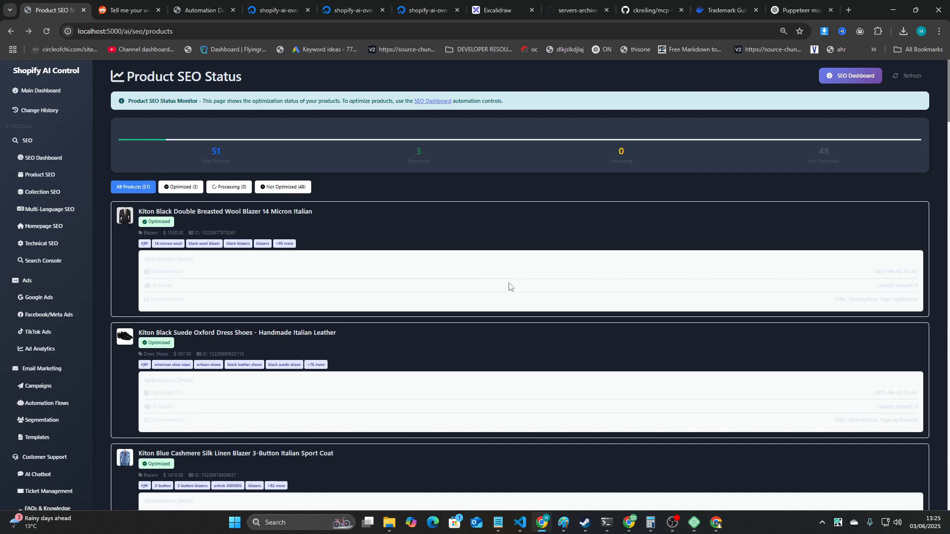
{"action": "mouse_move", "coordinate": [939, 31]}
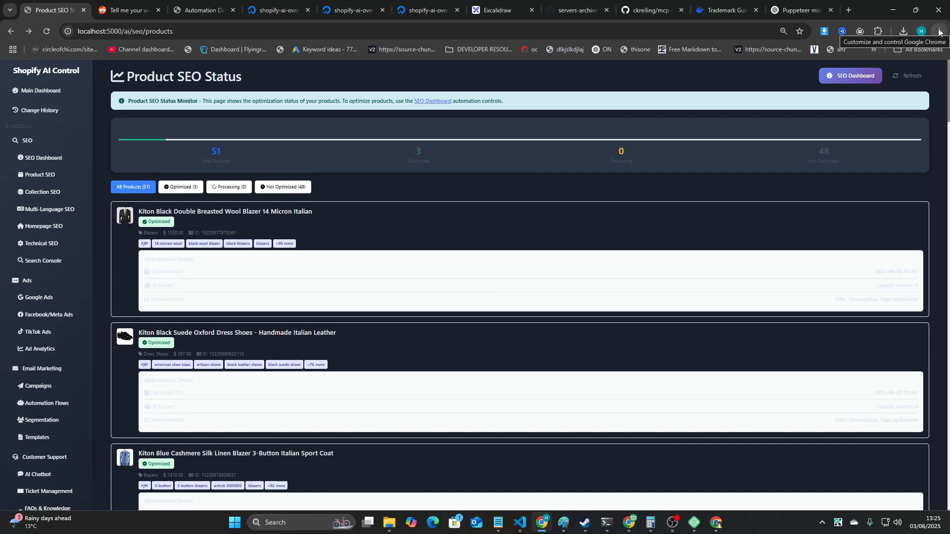
{"action": "mouse_move", "coordinate": [593, 88]}
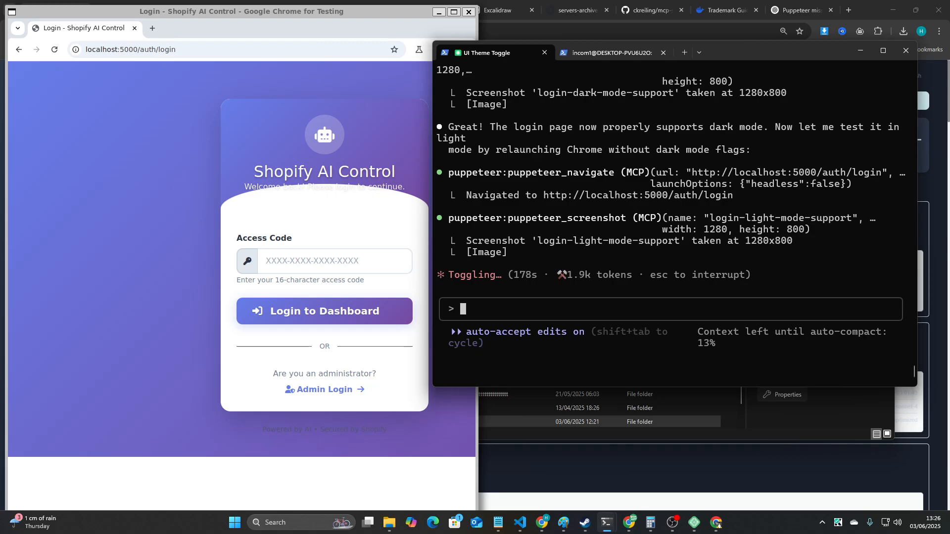
- Watch Claude screenshot the login page in dark and light mode, ending in forced dark mode
{"action": "left_click", "coordinate": [241, 11]}
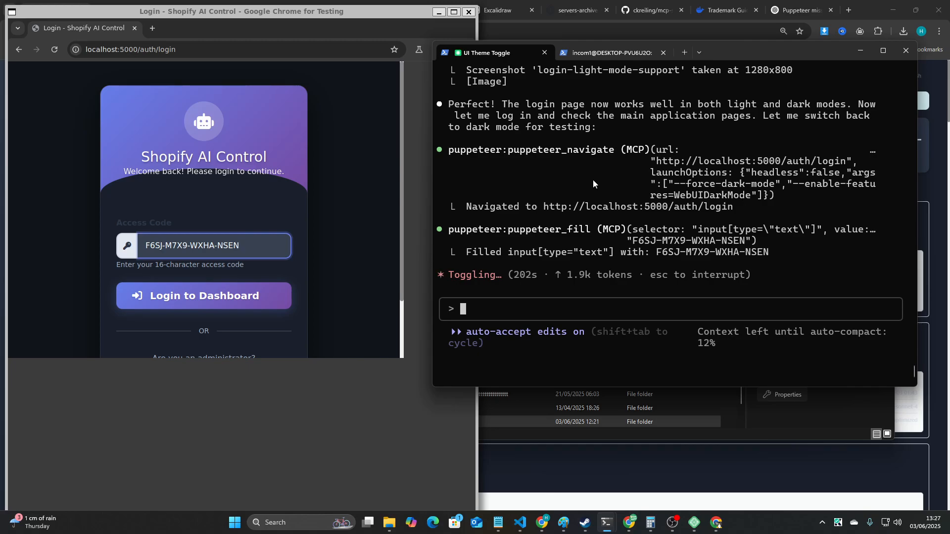
- Let Claude relaunch Chrome in dark mode, submit the access code, and land on Product SEO Status
{"action": "left_click", "coordinate": [203, 295]}
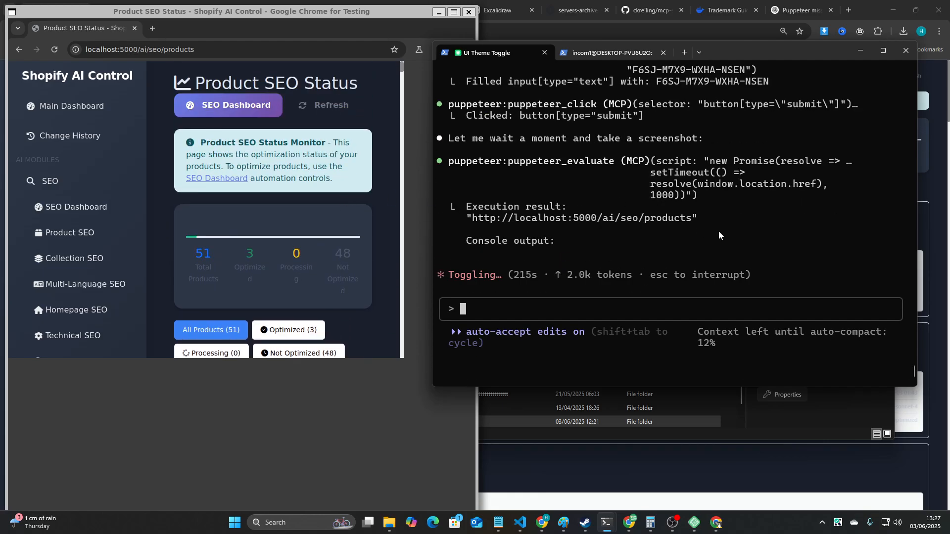
{"action": "mouse_move", "coordinate": [379, 211]}
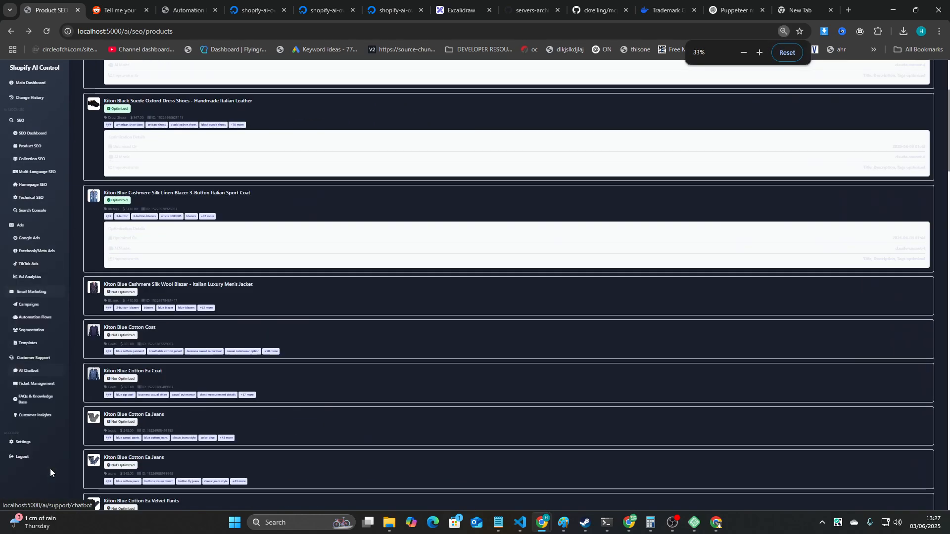
- Go to the Shopify AI Control Settings page showing API keys, store configuration and account info
{"action": "left_click", "coordinate": [23, 442]}
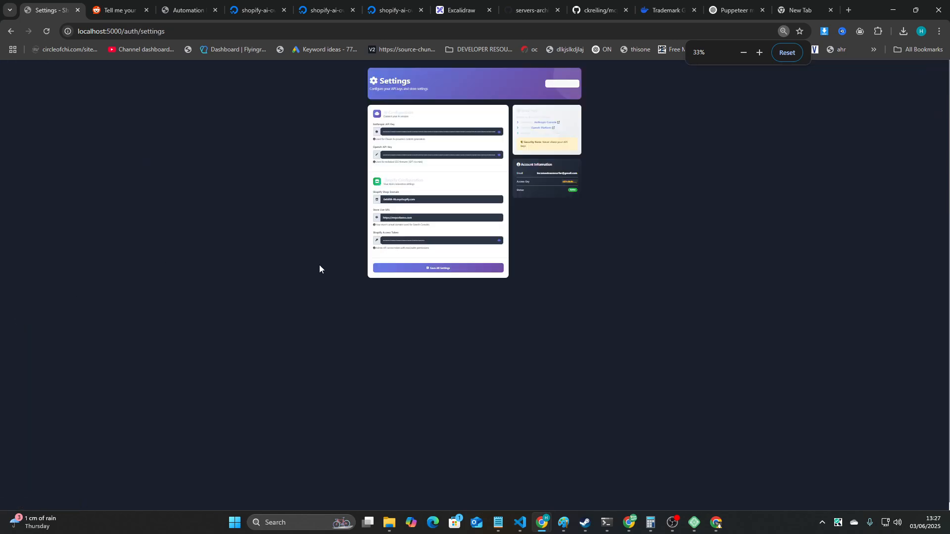